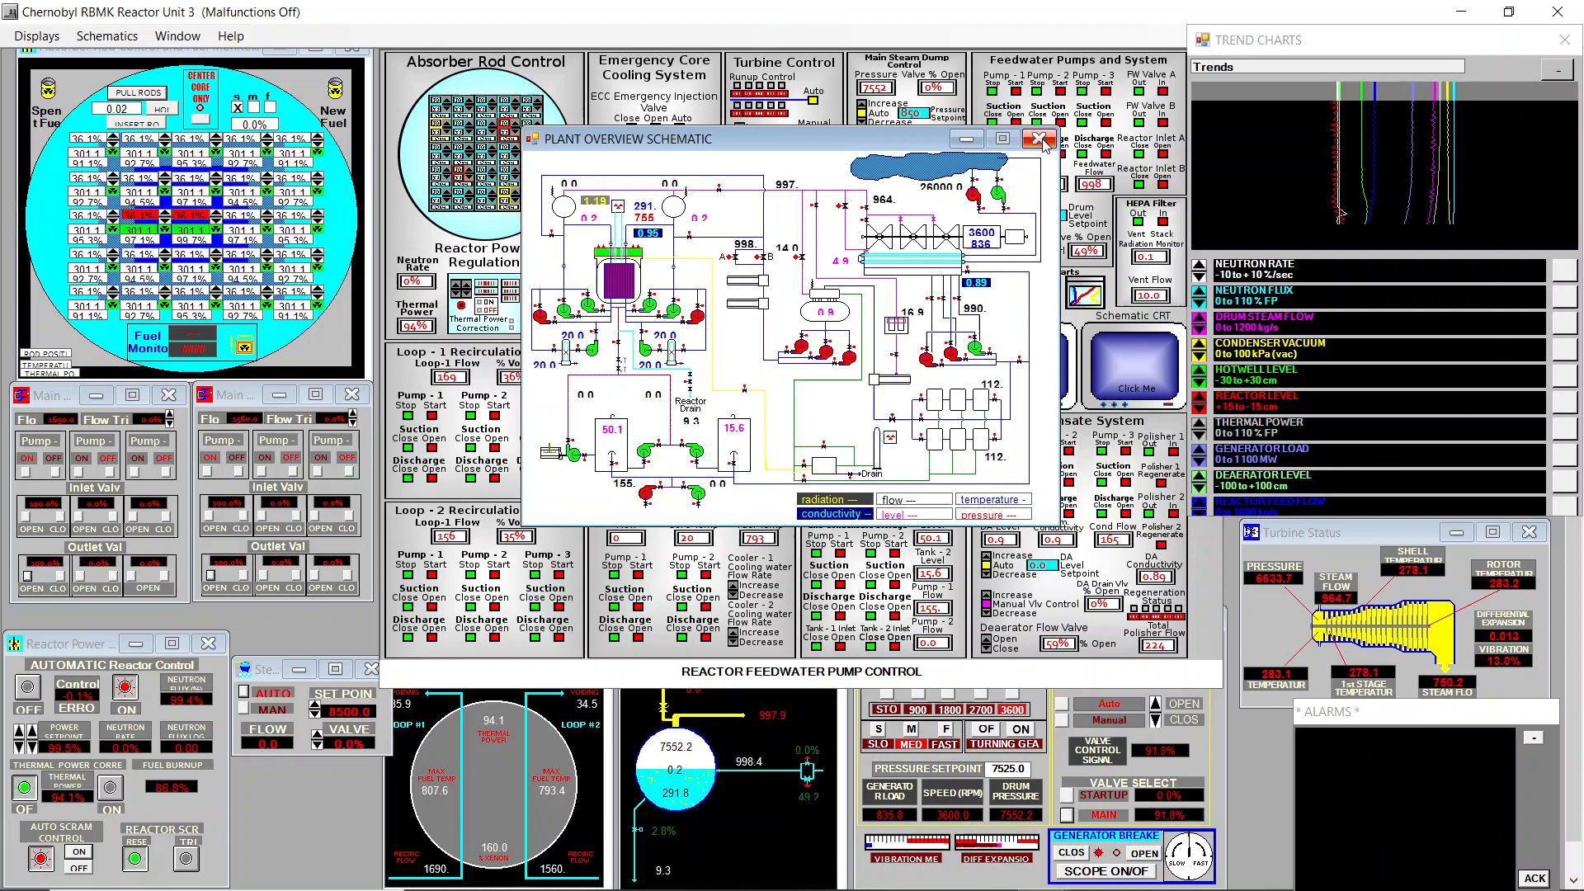
# Close the Plant Overview Schematic window with its red X.
pyautogui.click(1040, 139)
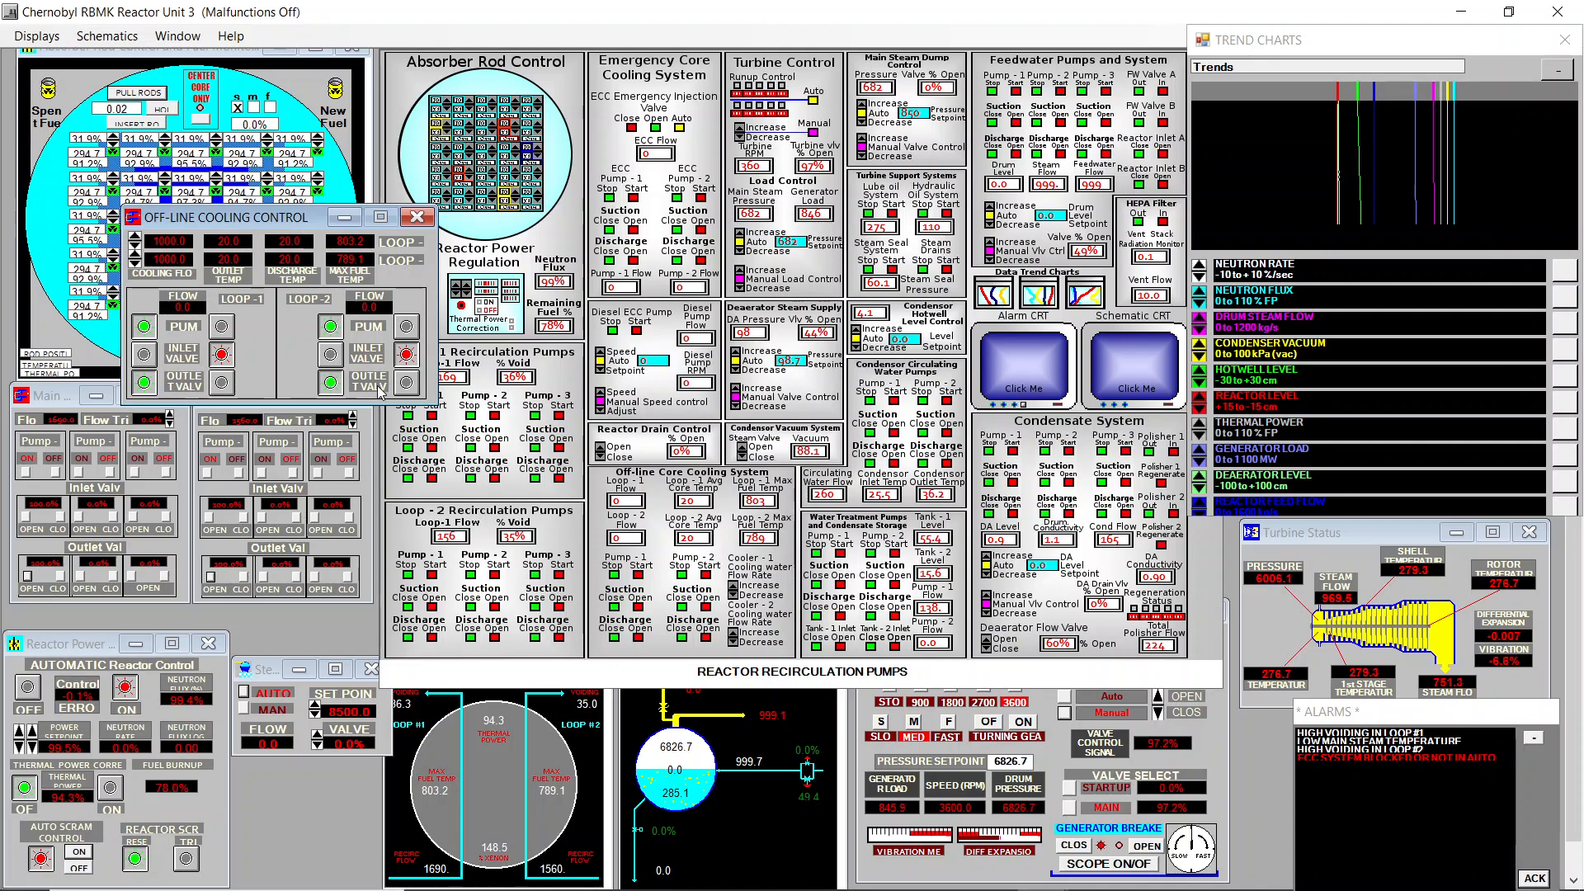
pyautogui.click(417, 217)
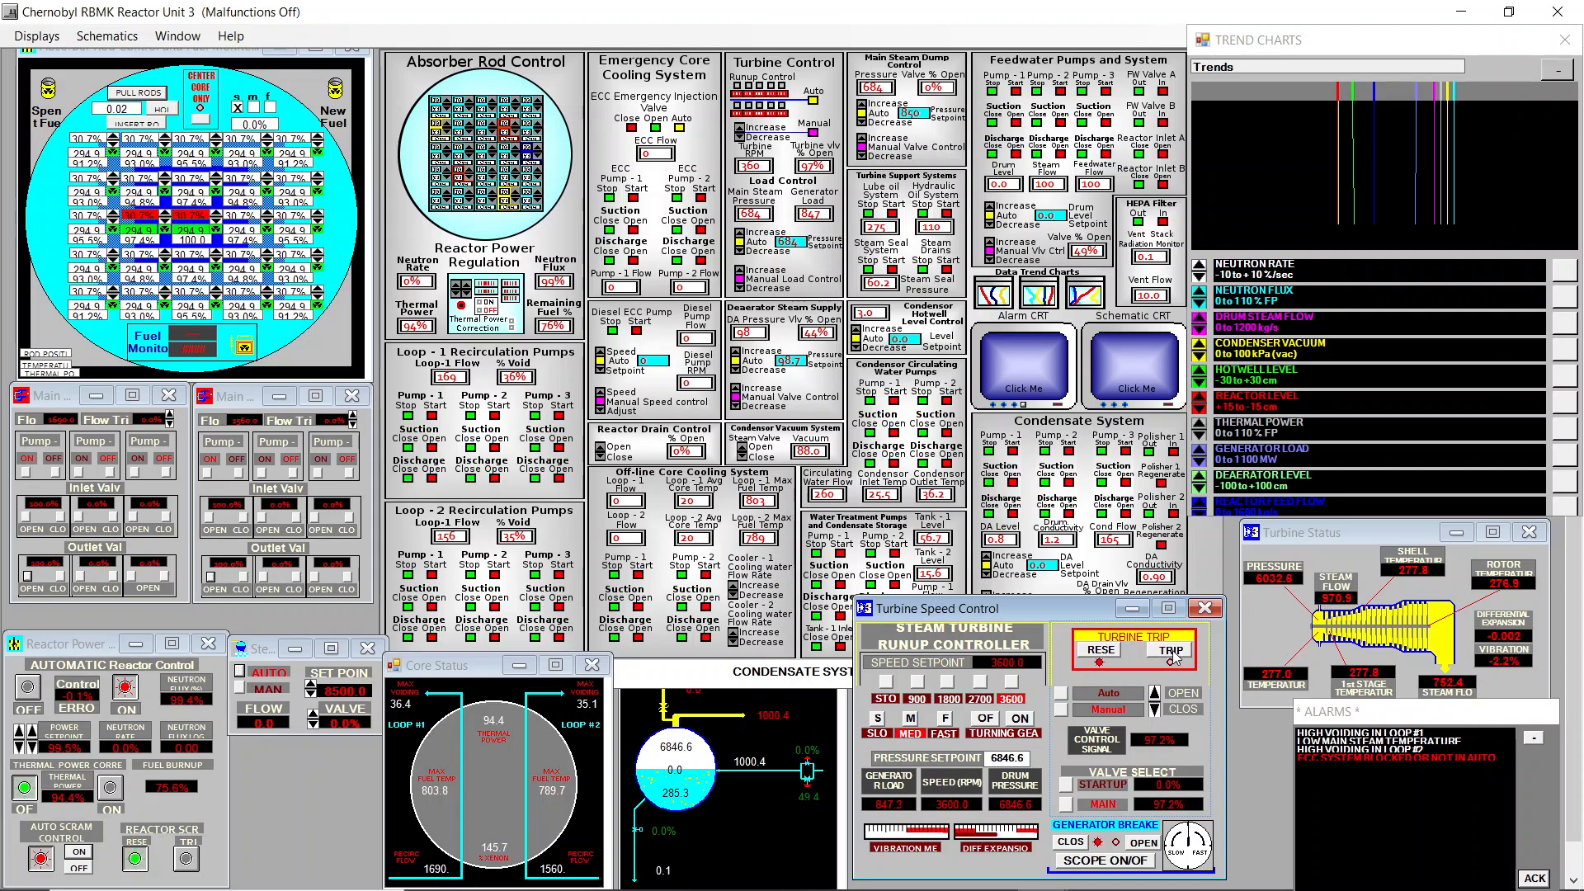
pyautogui.click(1165, 651)
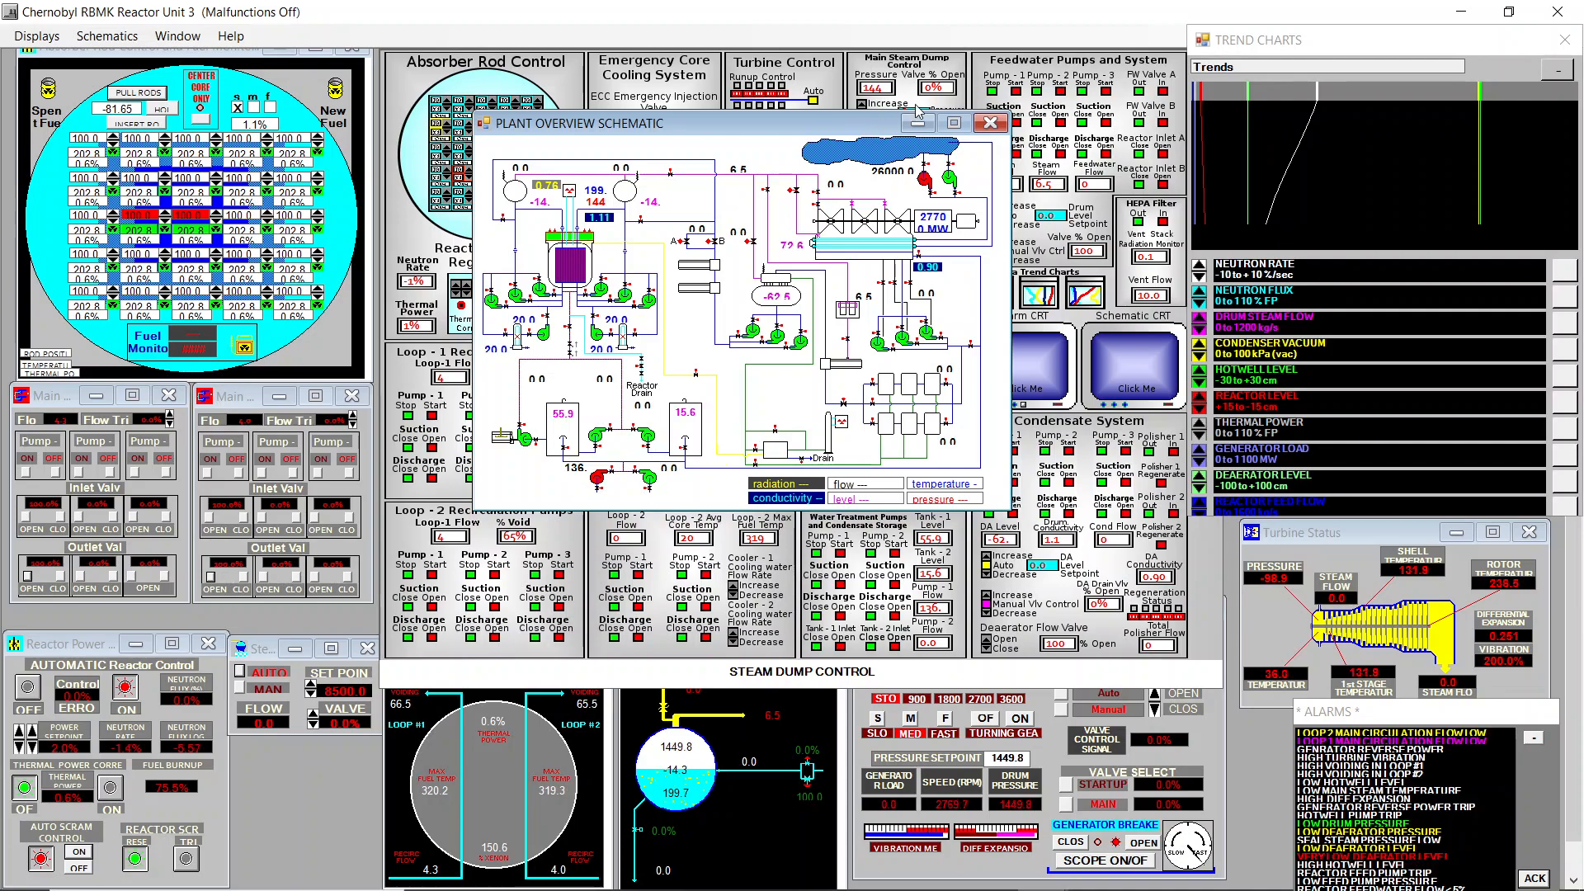
pyautogui.moveTo(917, 122)
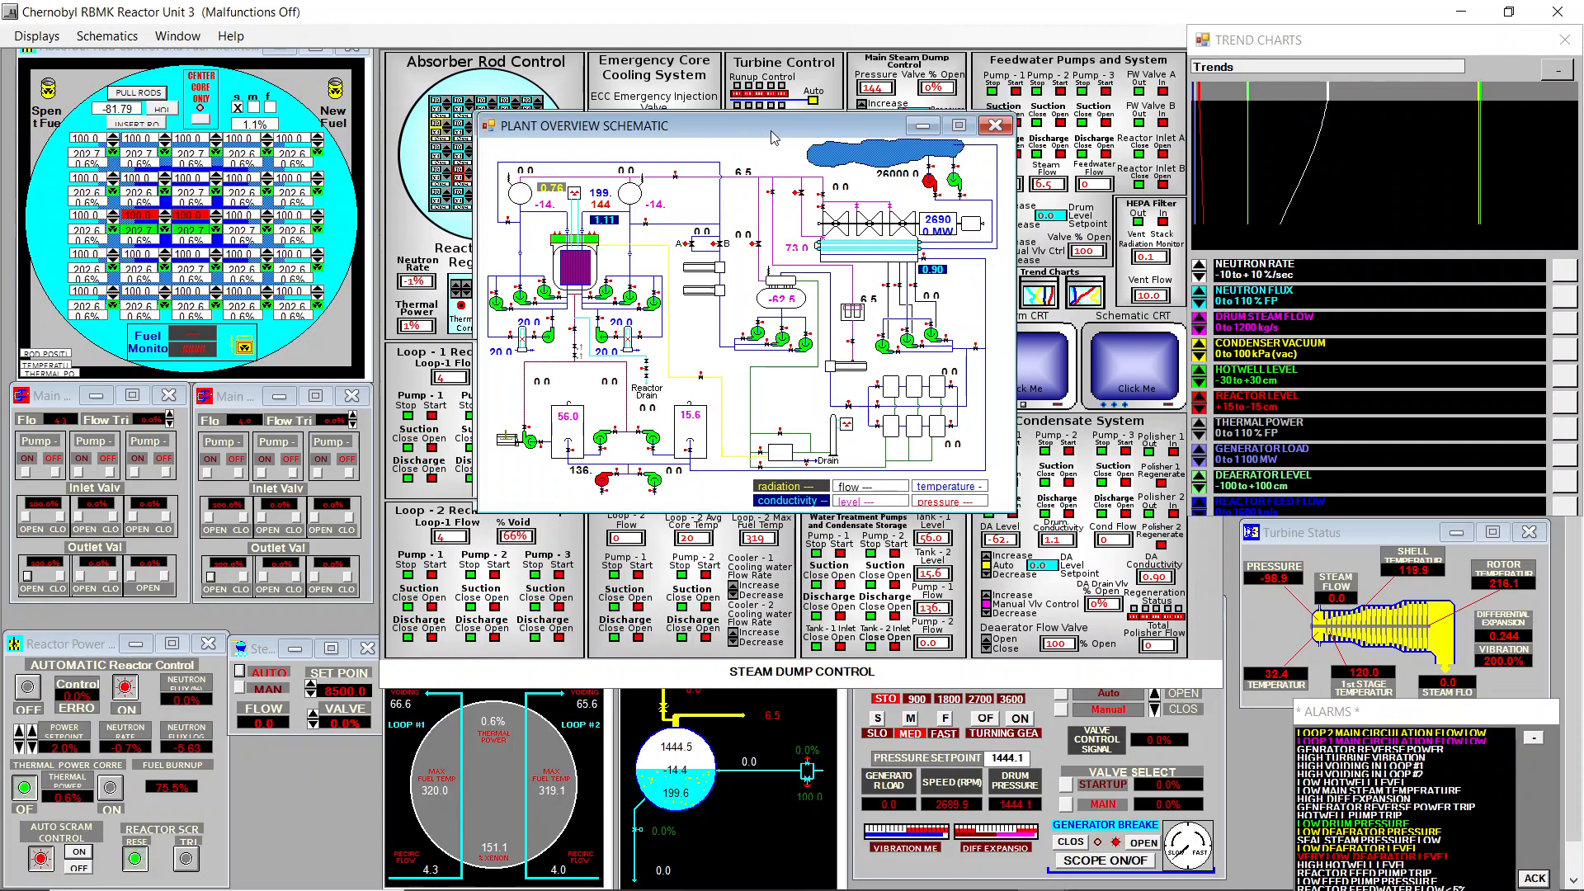
# Drag the Plant Overview Schematic window right, then close it.
pyautogui.moveTo(768, 136); pyautogui.dragTo(759, 114)
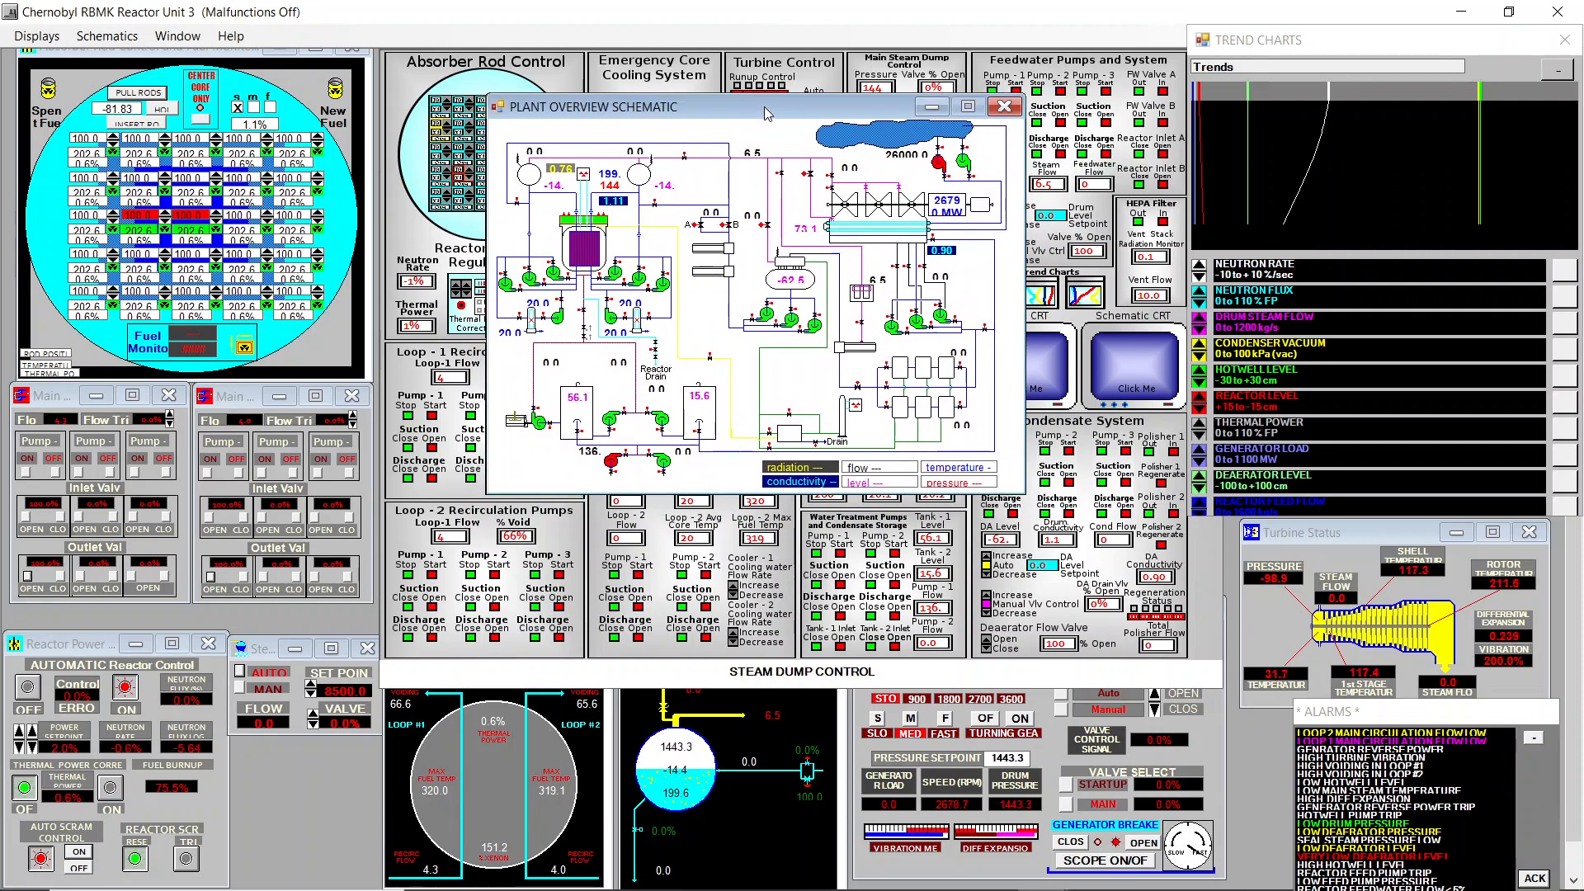
pyautogui.moveTo(765, 107); pyautogui.dragTo(846, 108)
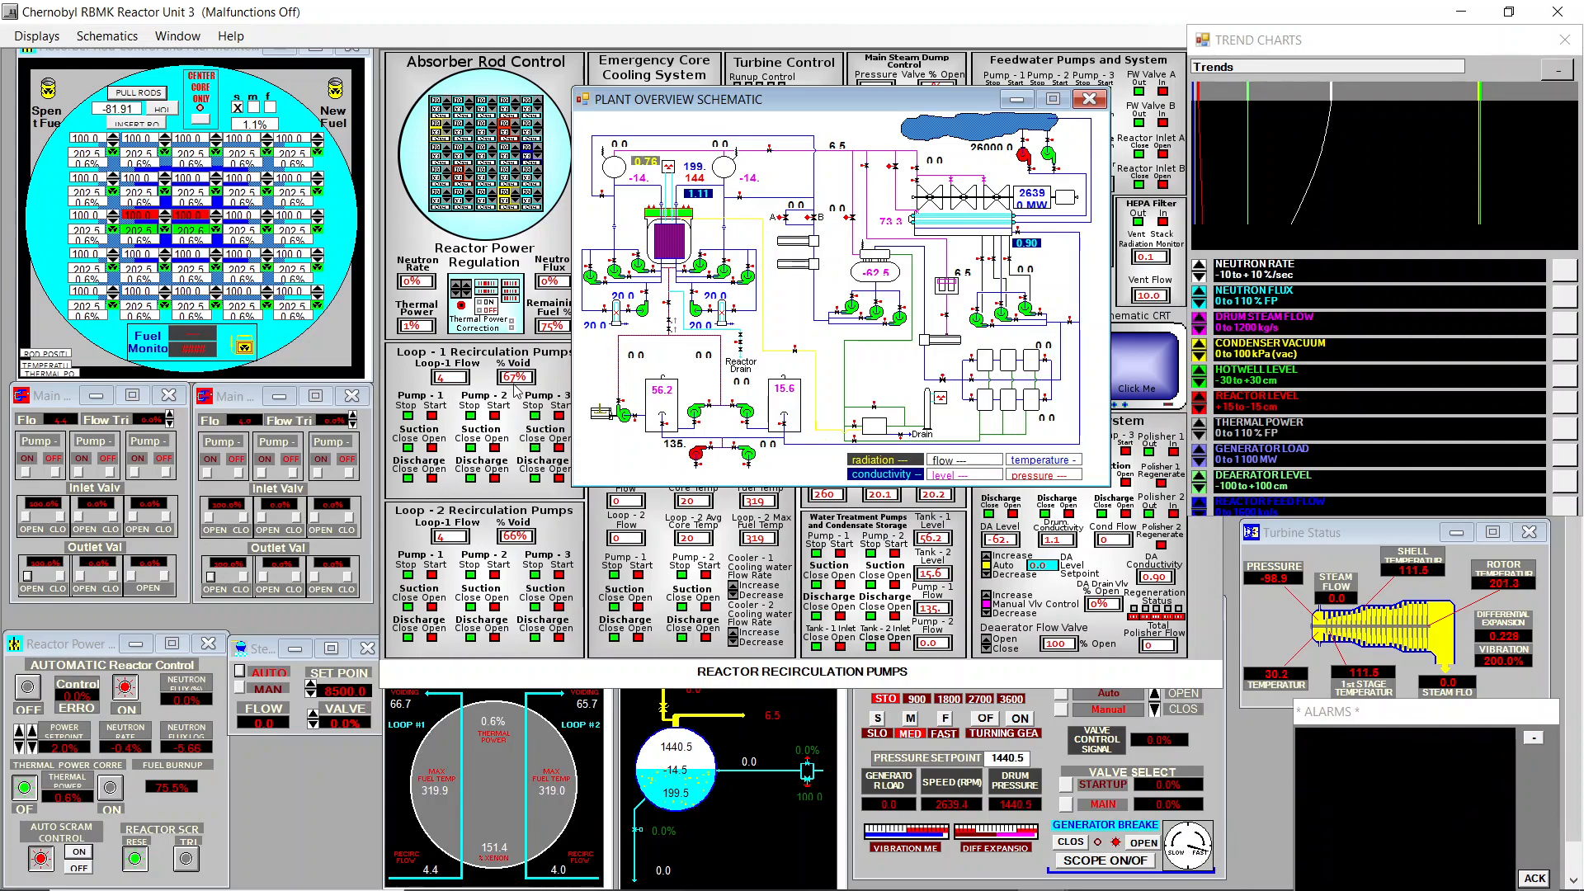
pyautogui.click(1089, 99)
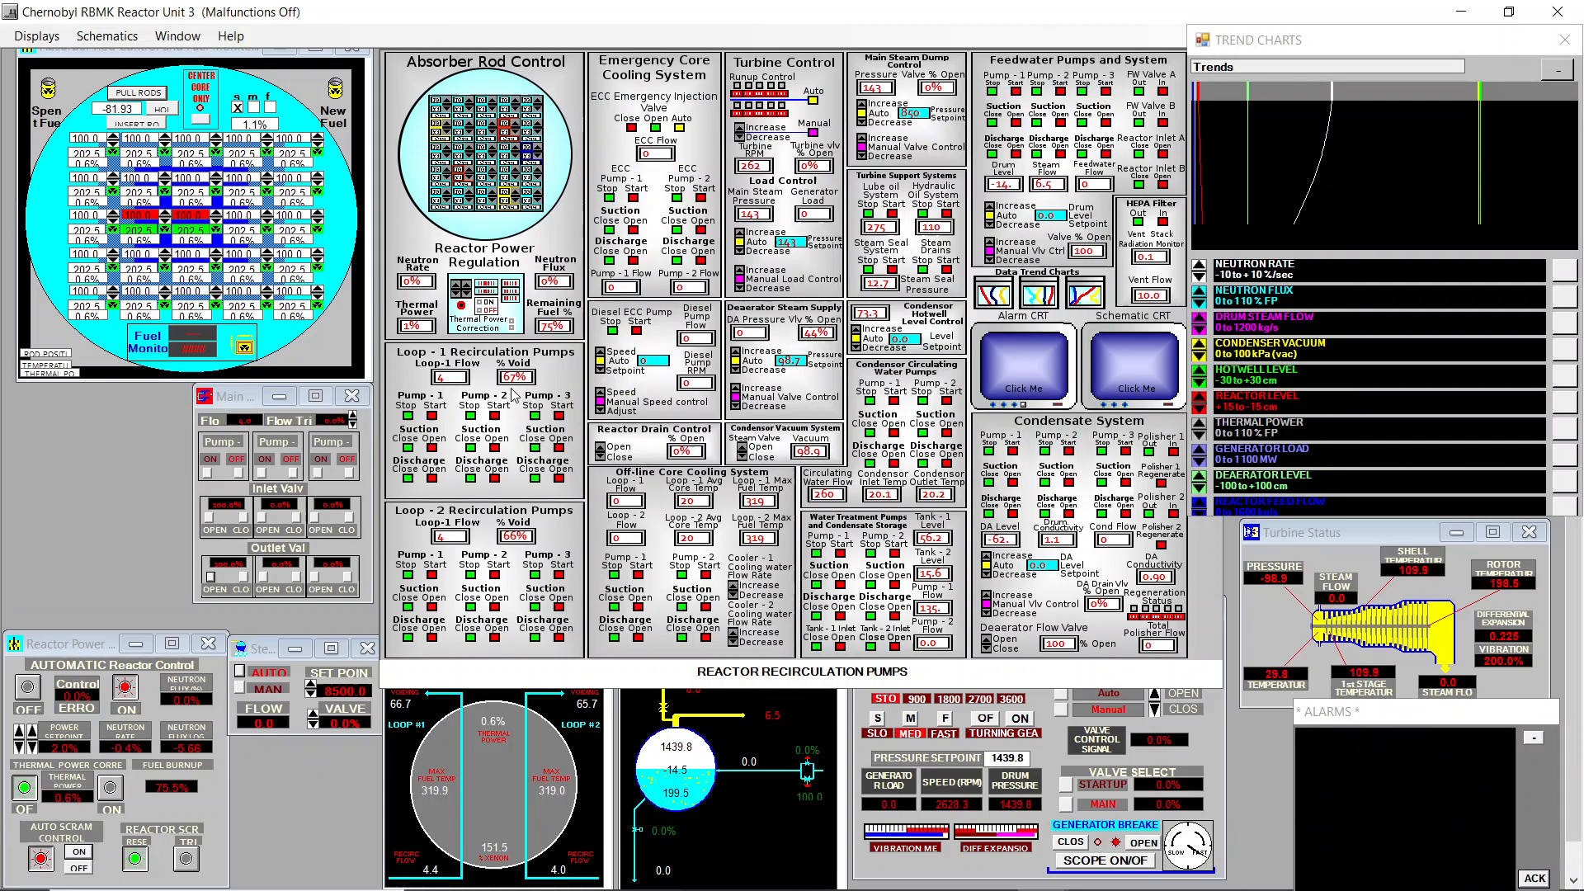